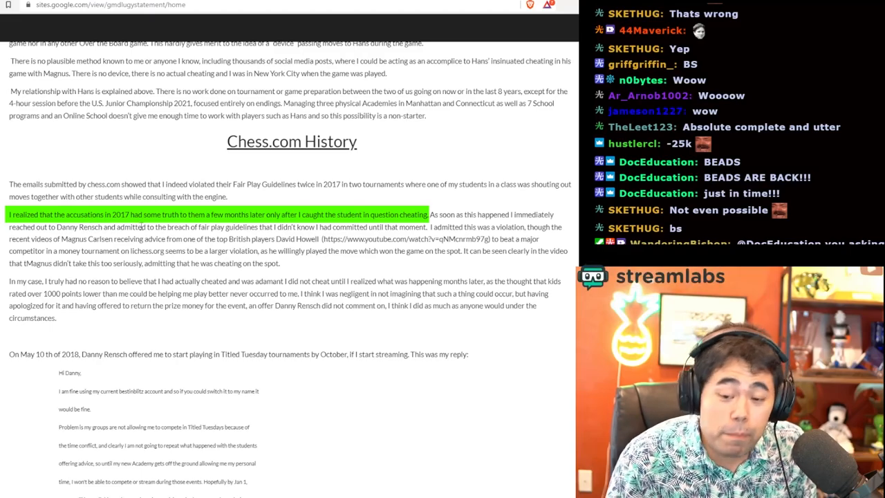
- Select the 2017 admission sentence, from 'accusations' through 'I didn't k', in the Chess.com History section
left_click_drag(428, 213, 297, 226)
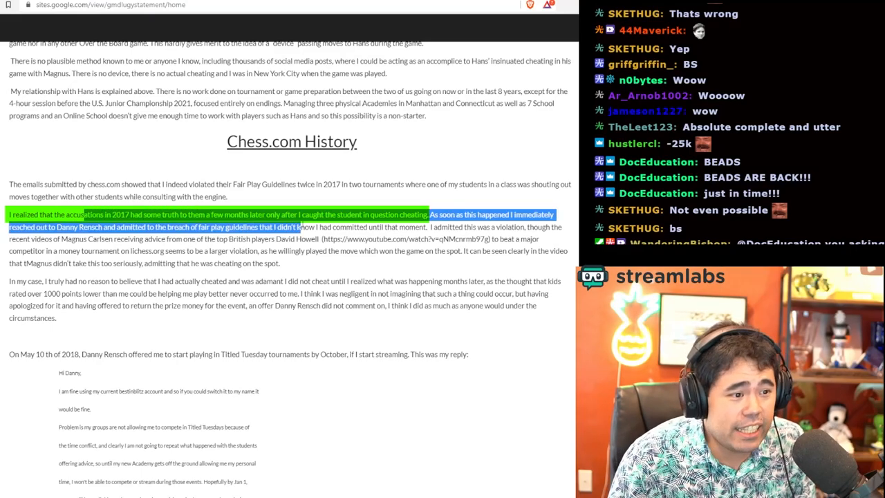